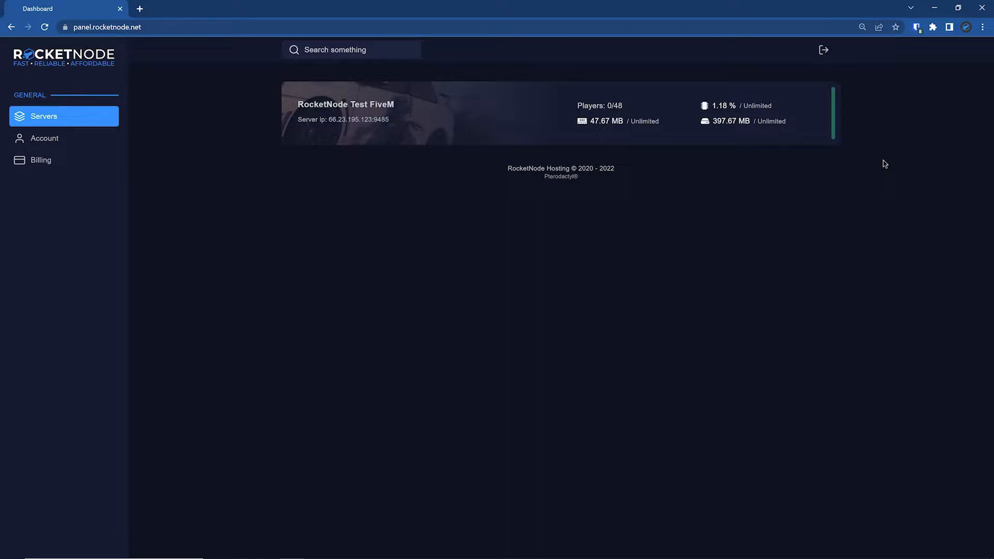
pyautogui.moveTo(618, 120)
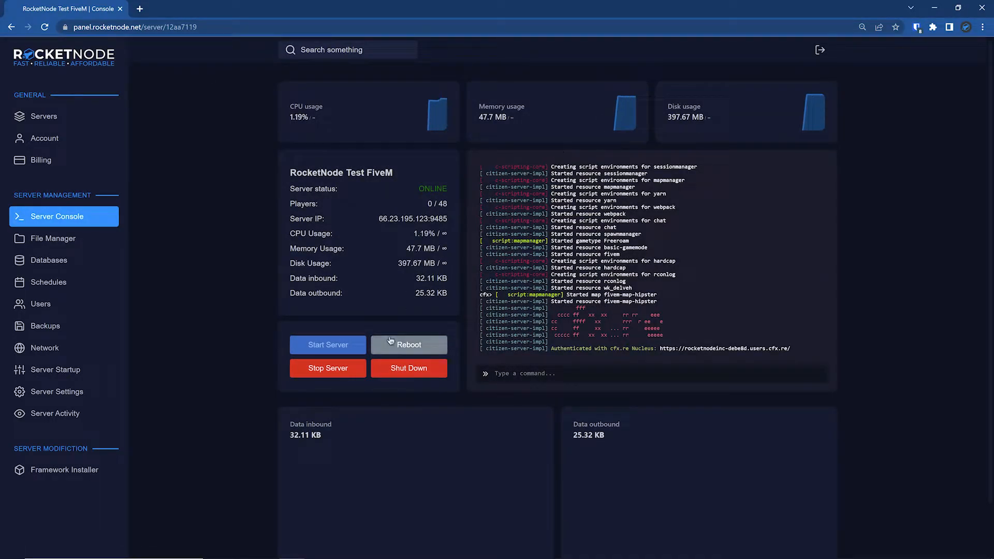
# Shut down the RocketNode Test FiveM server and confirm forcibly stopping it.
pyautogui.click(328, 367)
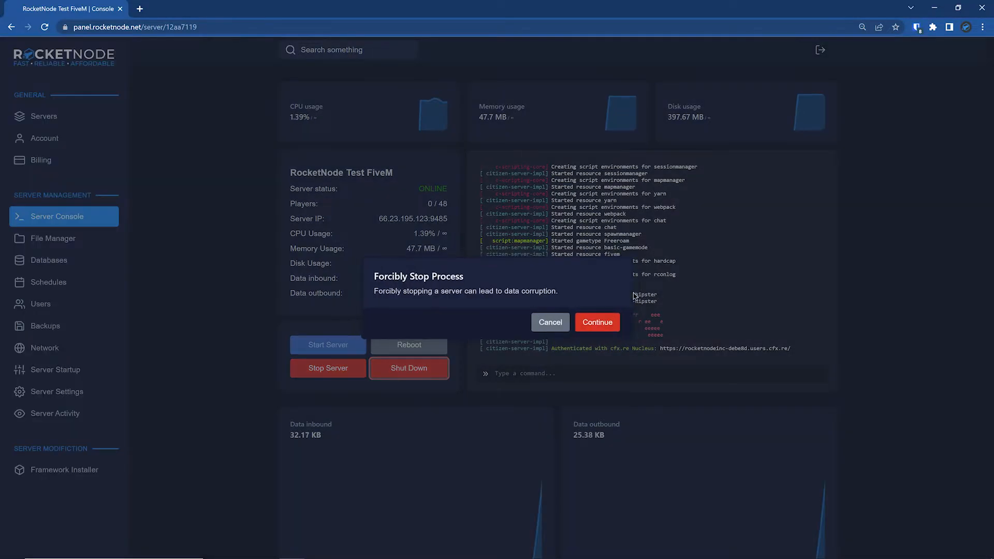
pyautogui.click(596, 322)
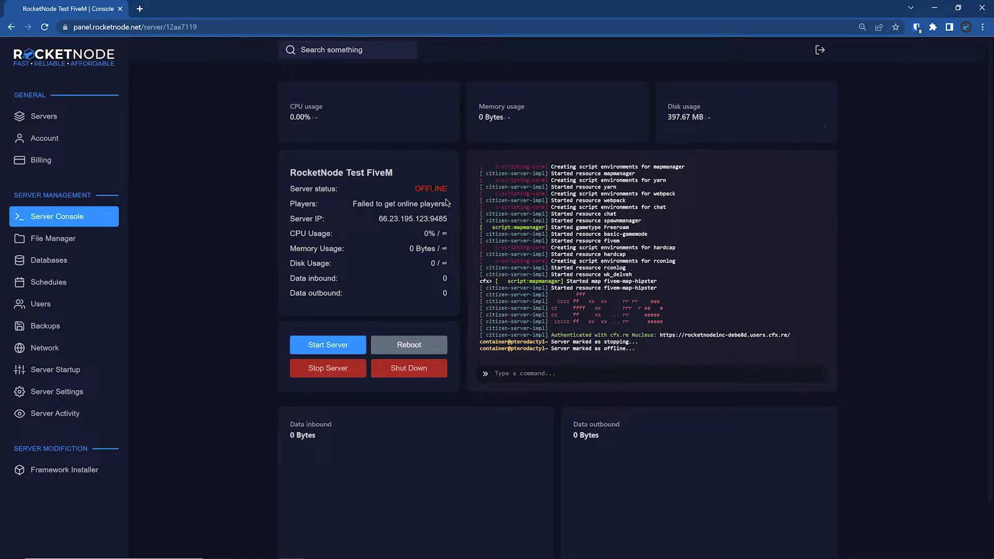
# Enable txAdmin in Server Settings for the stopped server and return to its console.
pyautogui.click(56, 392)
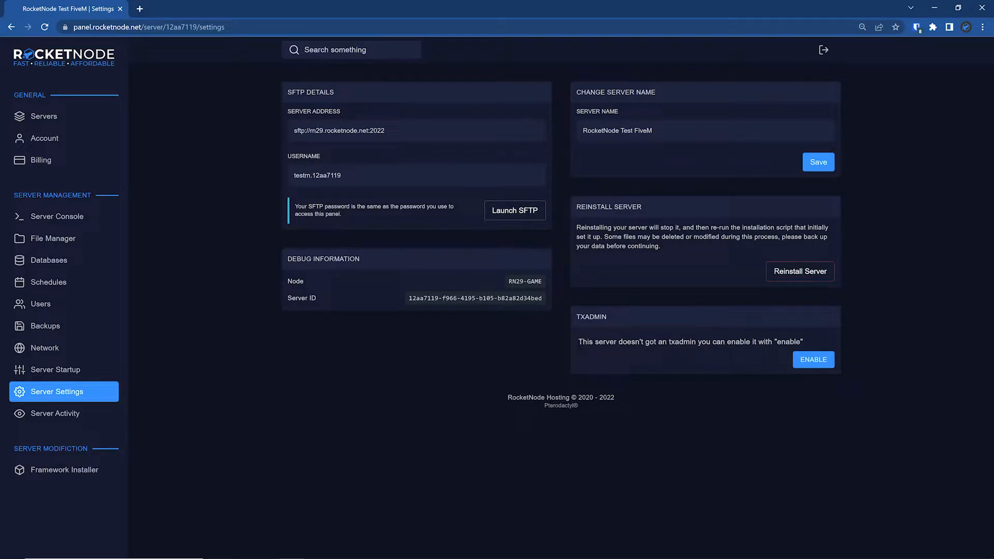
pyautogui.moveTo(817, 344)
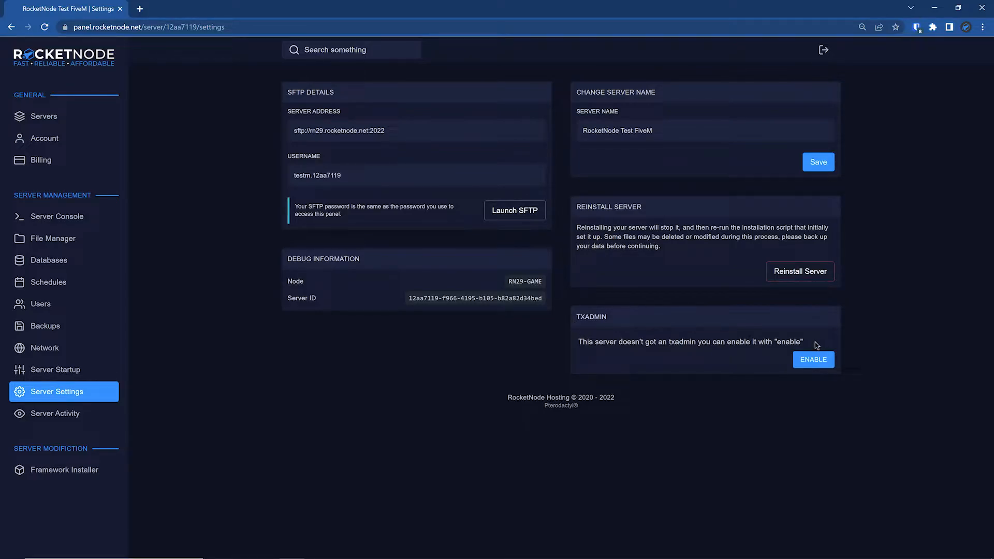
pyautogui.click(814, 359)
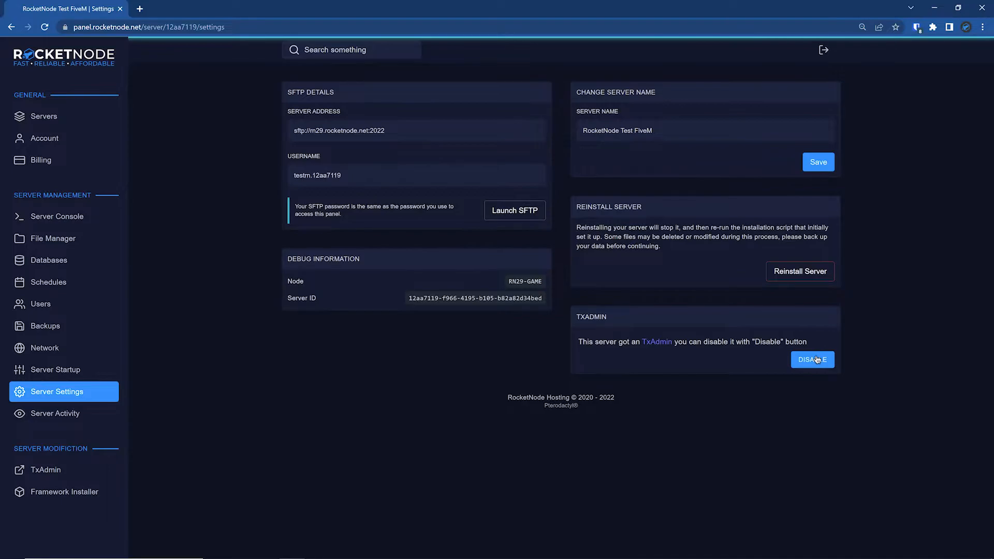
pyautogui.moveTo(293, 229)
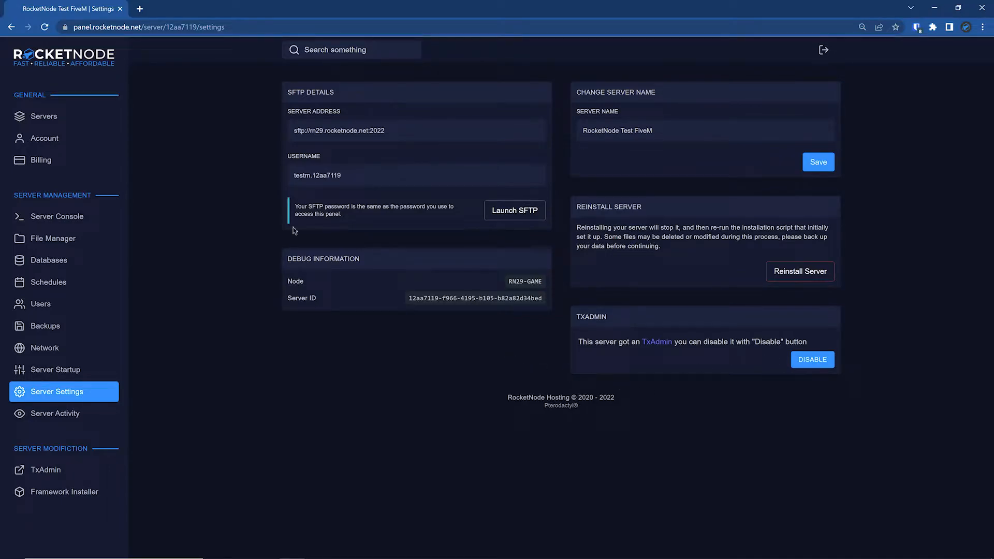
pyautogui.click(57, 216)
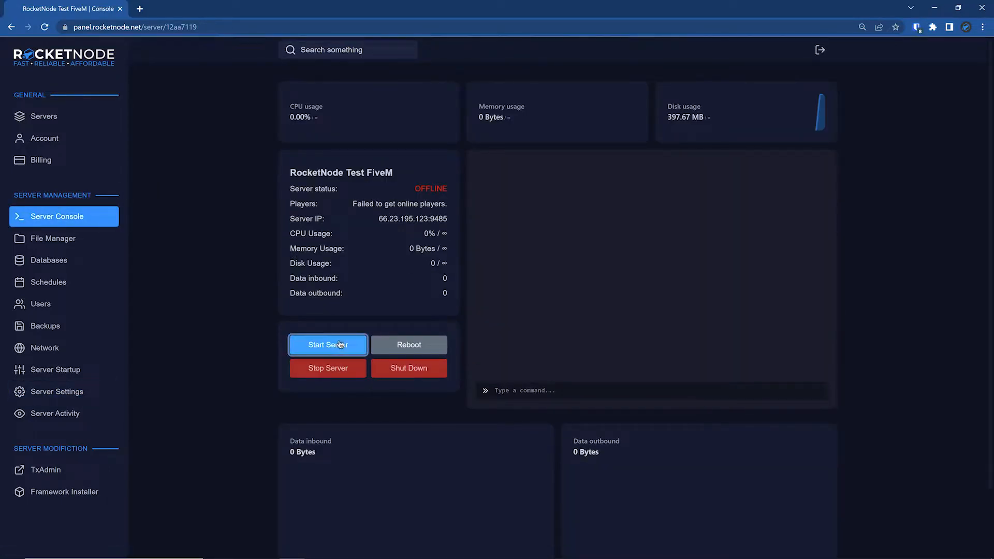
# Start the server so txAdmin prints its PIN, then bring up the txAdmin web interface.
pyautogui.click(328, 344)
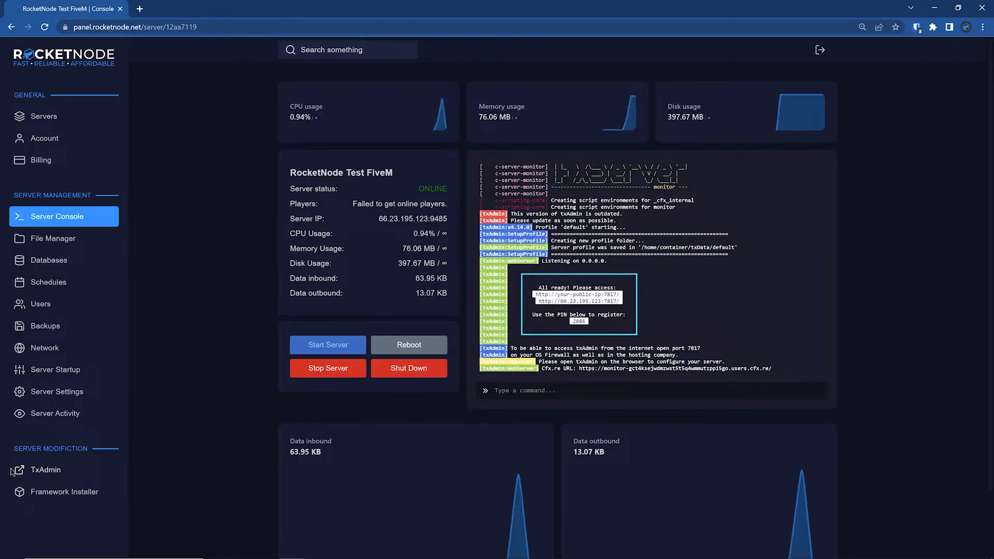
pyautogui.click(46, 470)
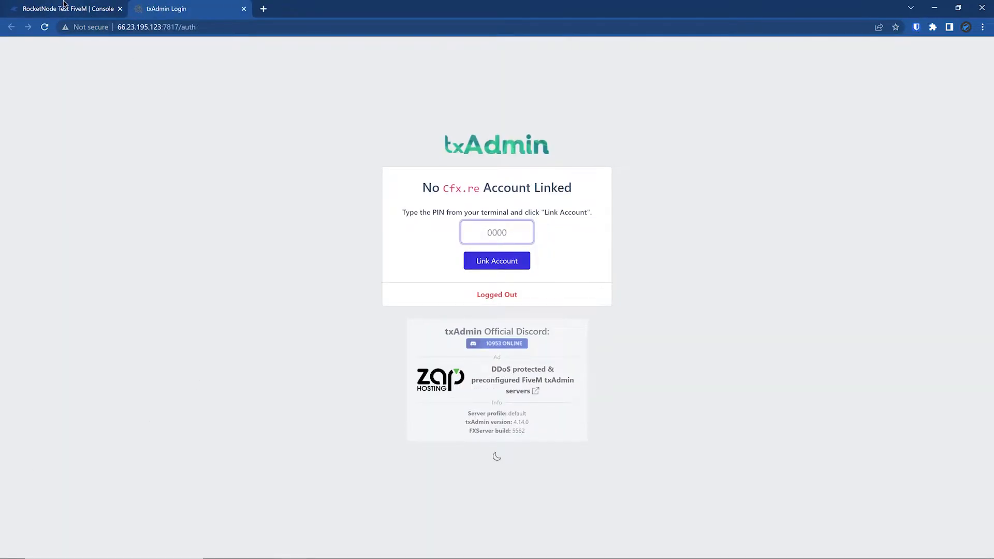
pyautogui.click(63, 8)
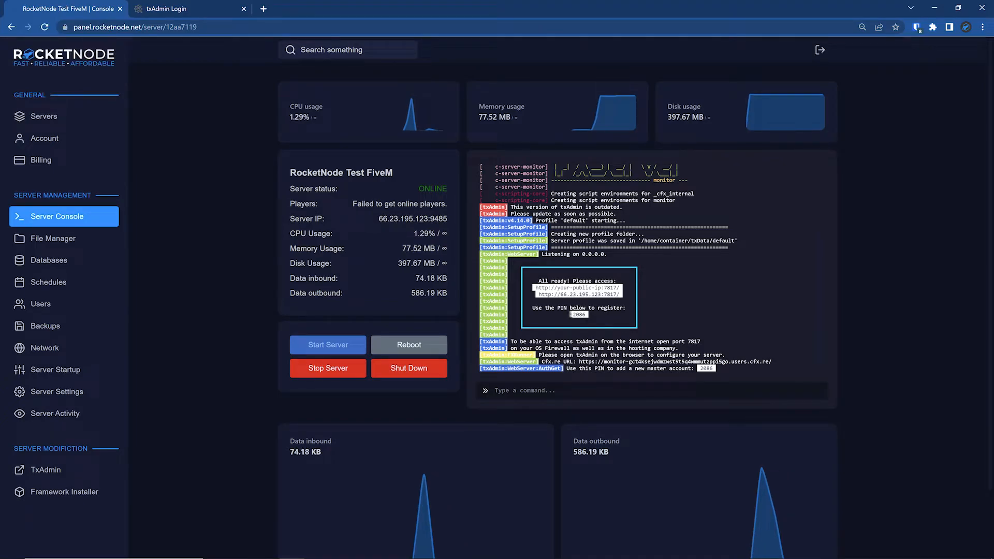
pyautogui.click(165, 8)
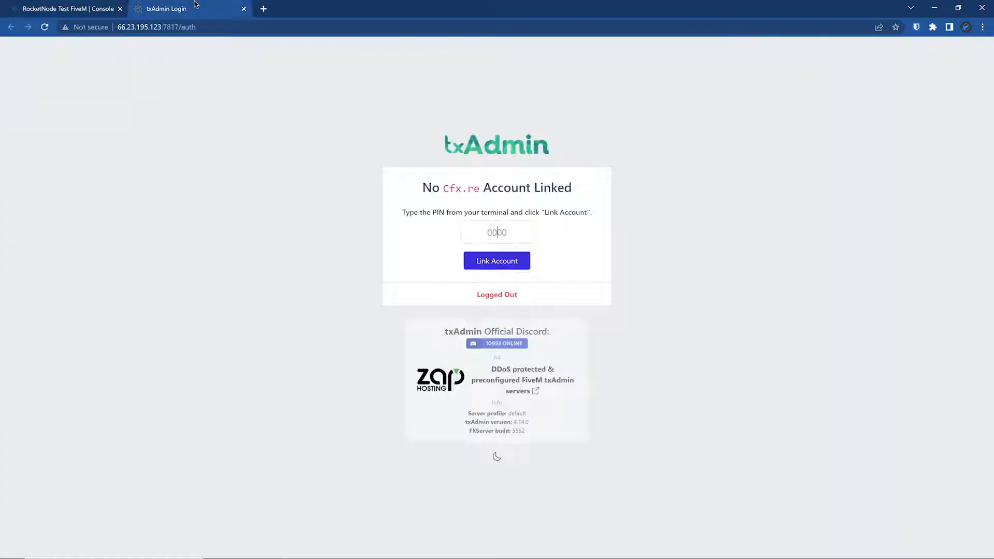
pyautogui.write('2086')
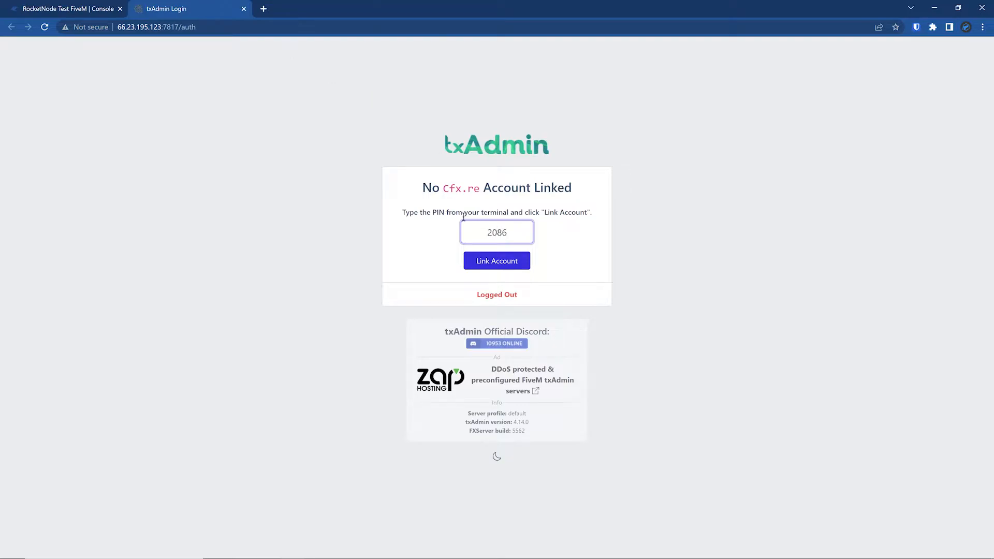
pyautogui.click(496, 261)
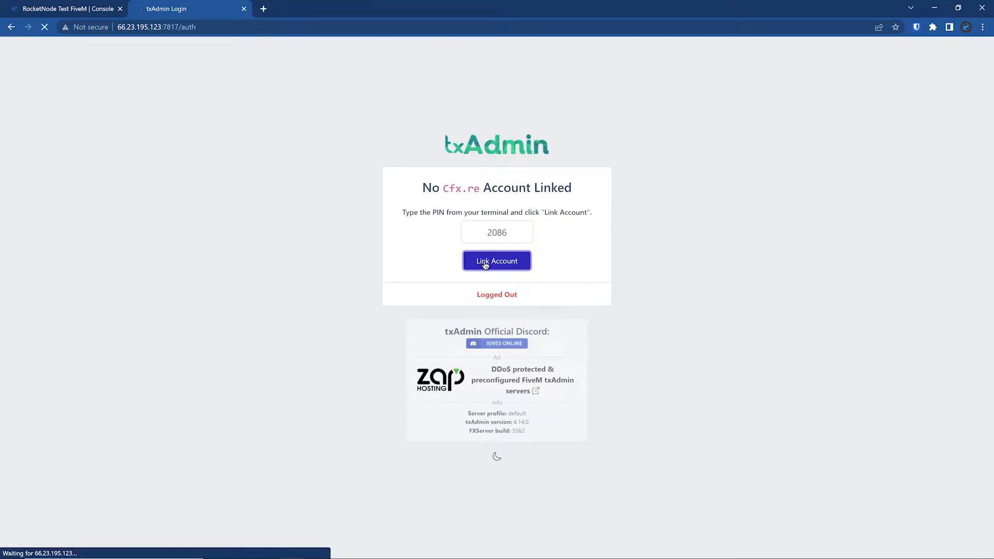
# Authorize txAdmin's access to the Cfx.re profile and begin the backup password entry.
pyautogui.click(496, 261)
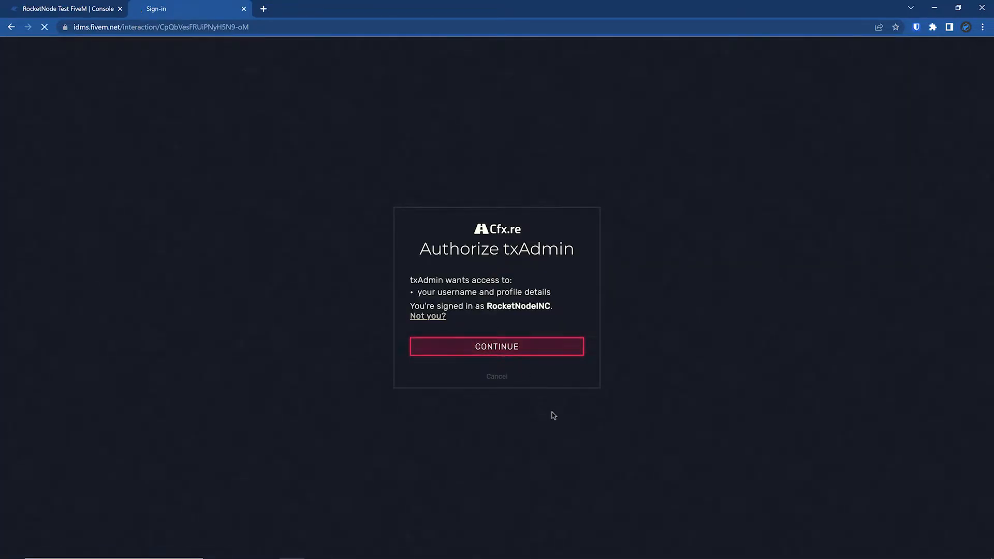
pyautogui.click(496, 346)
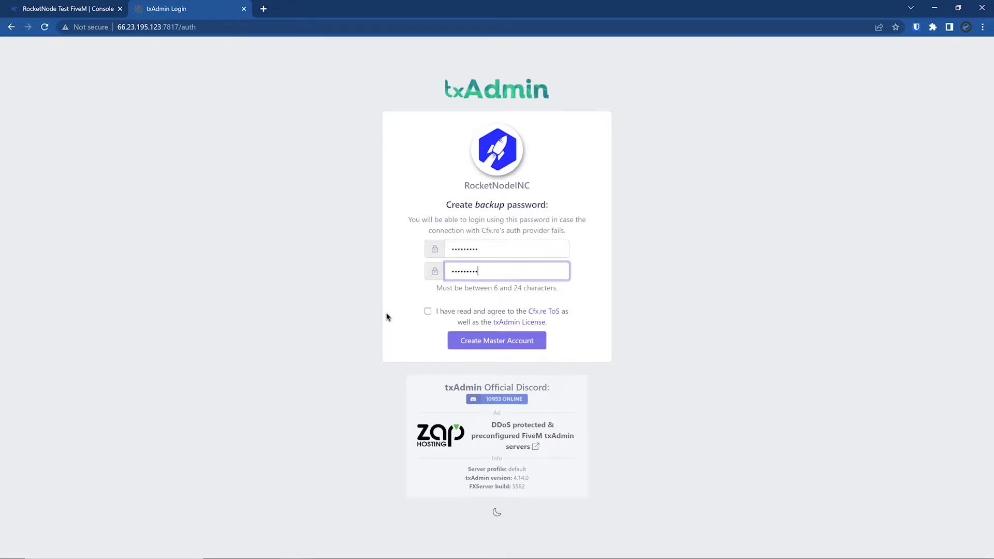
# Accept the Cfx.re ToS and txAdmin License and create the RocketNodeINC master account.
pyautogui.click(496, 340)
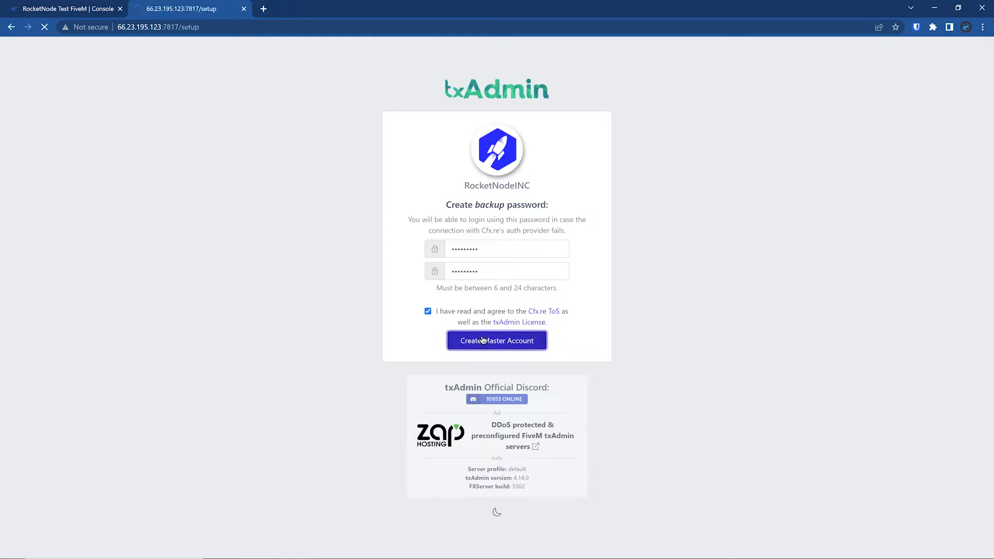
pyautogui.click(496, 341)
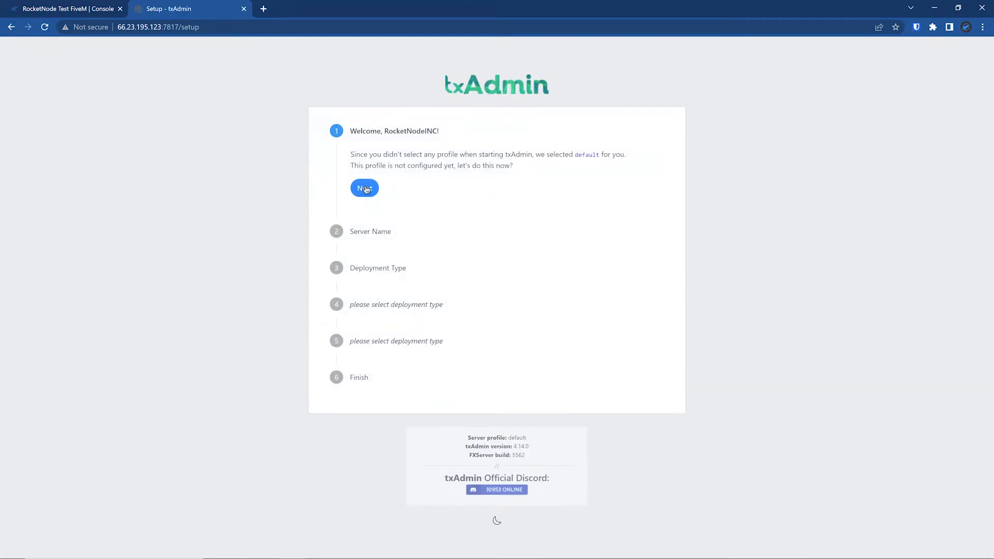
# Name the default profile's server 'Rocket Test' and continue to the deployment type.
pyautogui.click(364, 188)
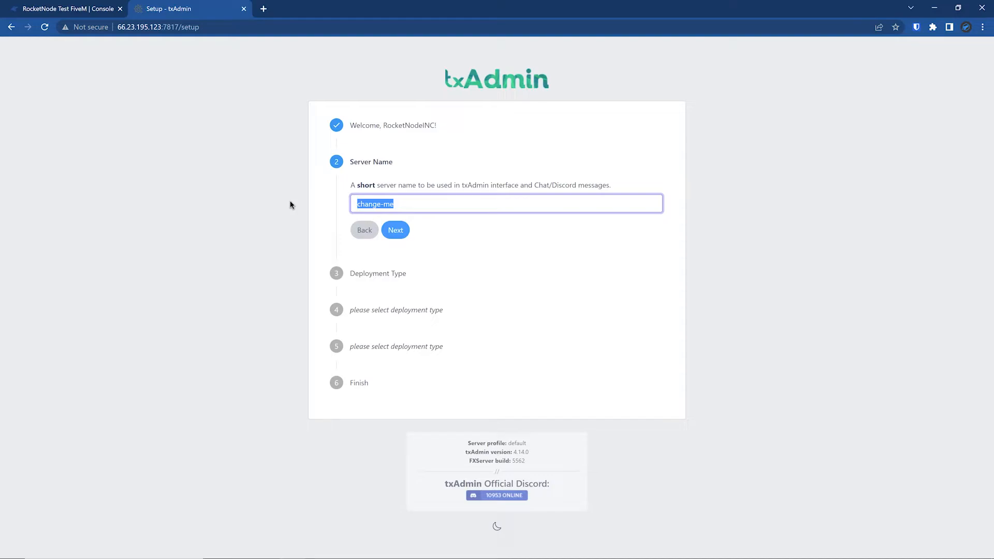
pyautogui.write('R')
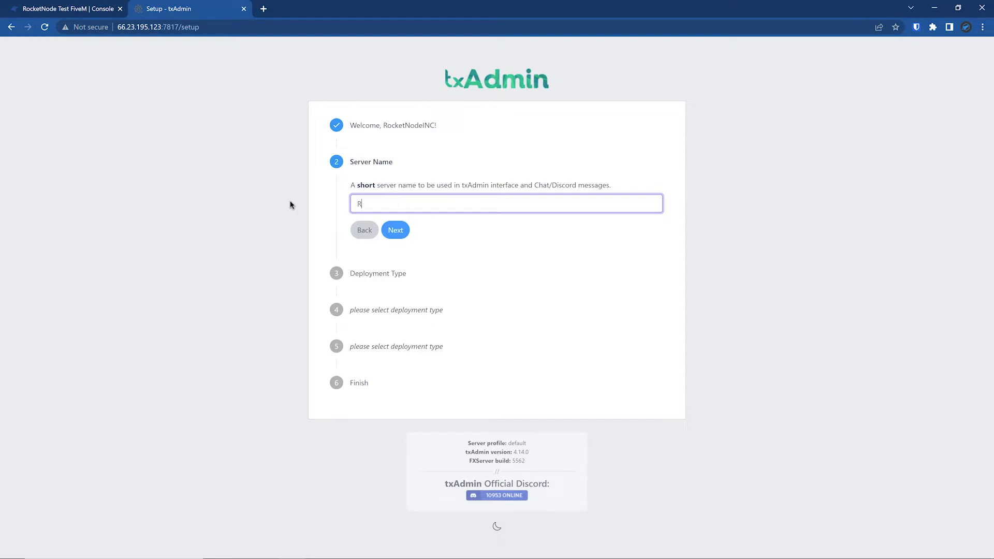
pyautogui.write('Rocket Test')
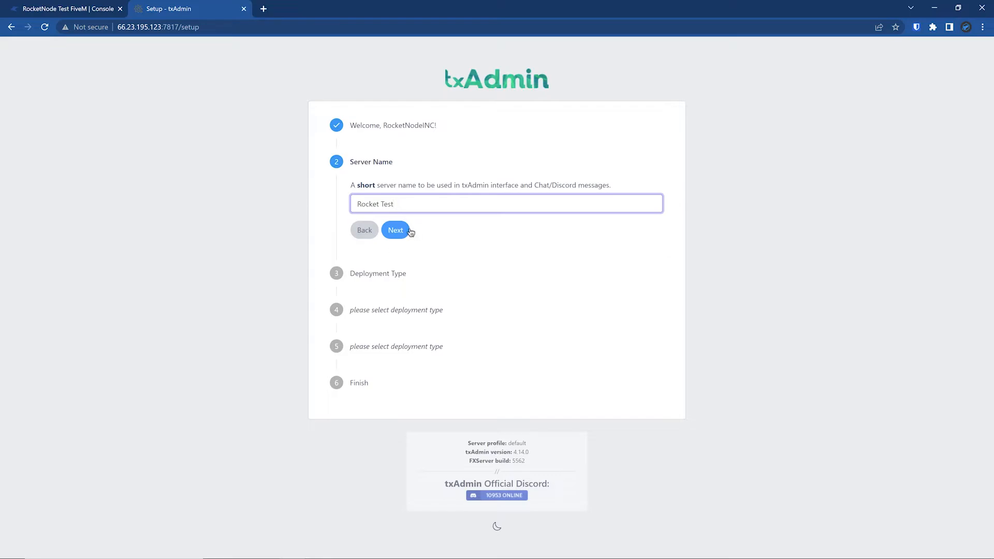
pyautogui.click(395, 229)
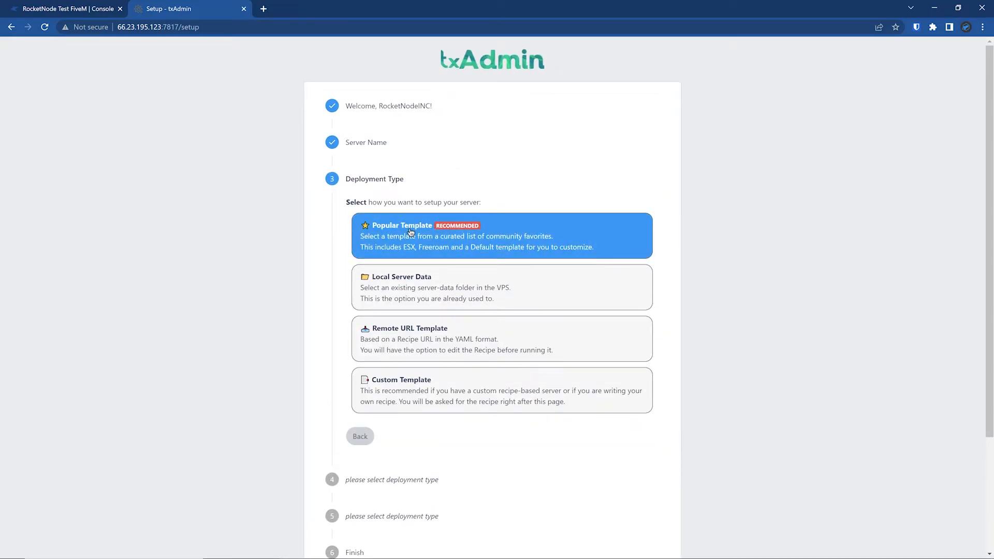
# Check the hosting panel's console and framework installer options, then return to txAdmin setup.
pyautogui.click(501, 287)
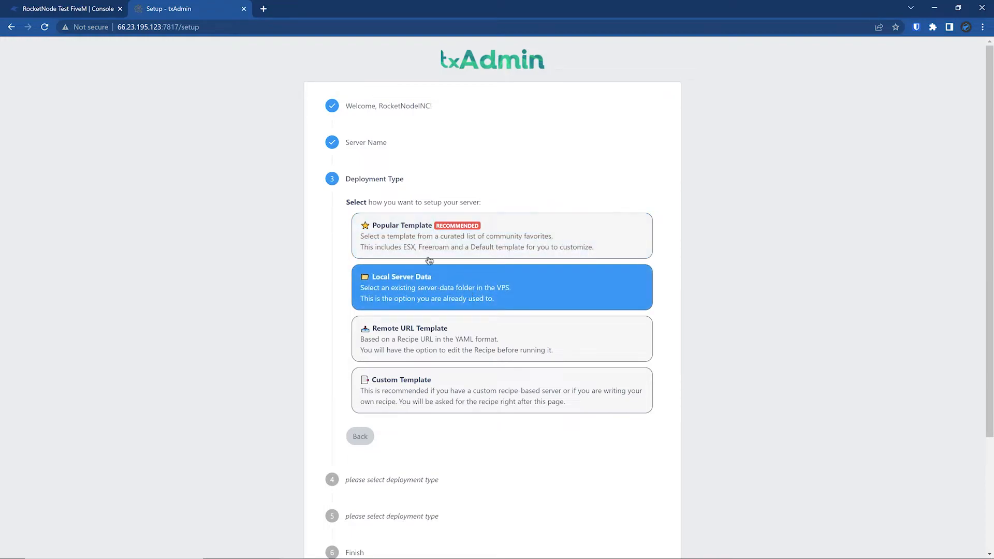
pyautogui.click(63, 8)
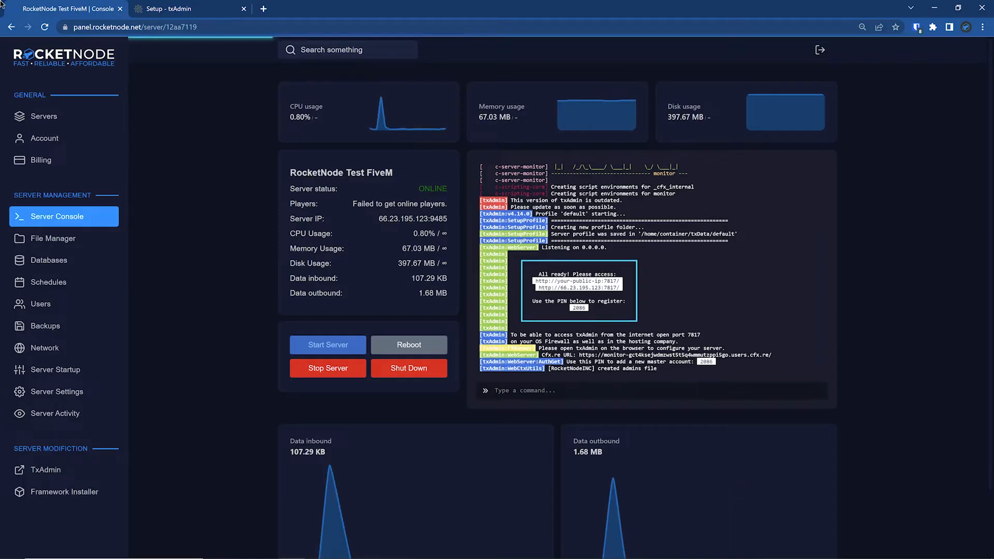
pyautogui.click(63, 490)
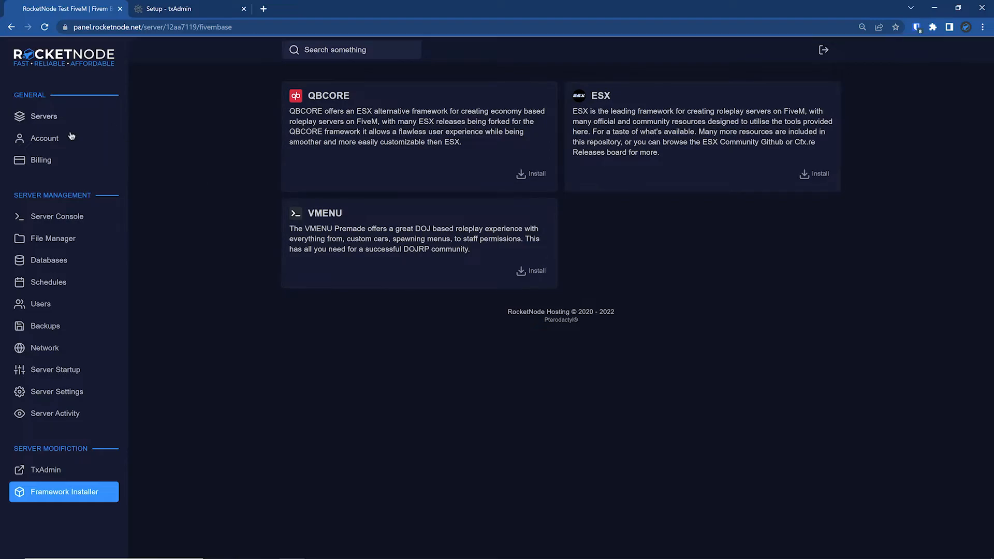
pyautogui.click(56, 216)
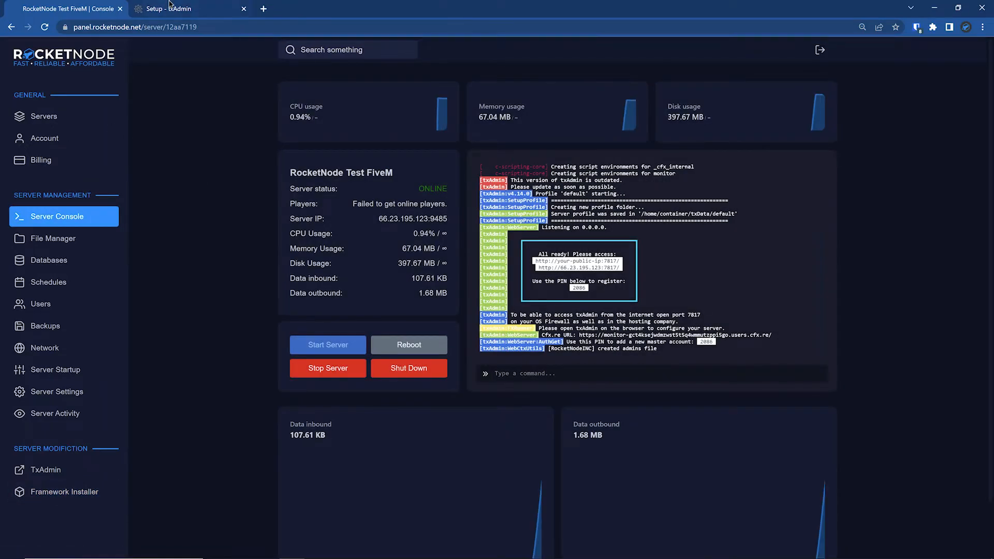
pyautogui.click(184, 8)
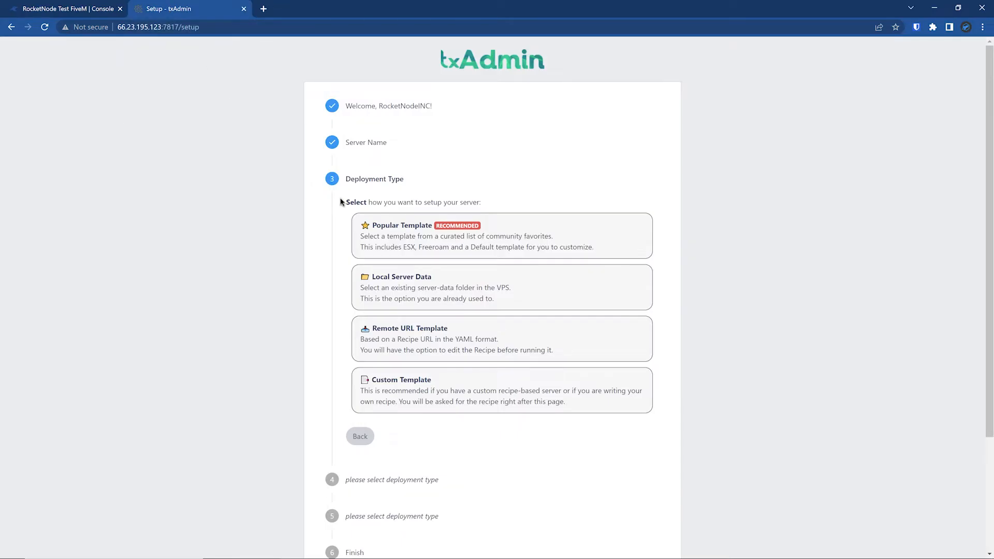
# Choose Local Server Data as the deployment type.
pyautogui.click(501, 287)
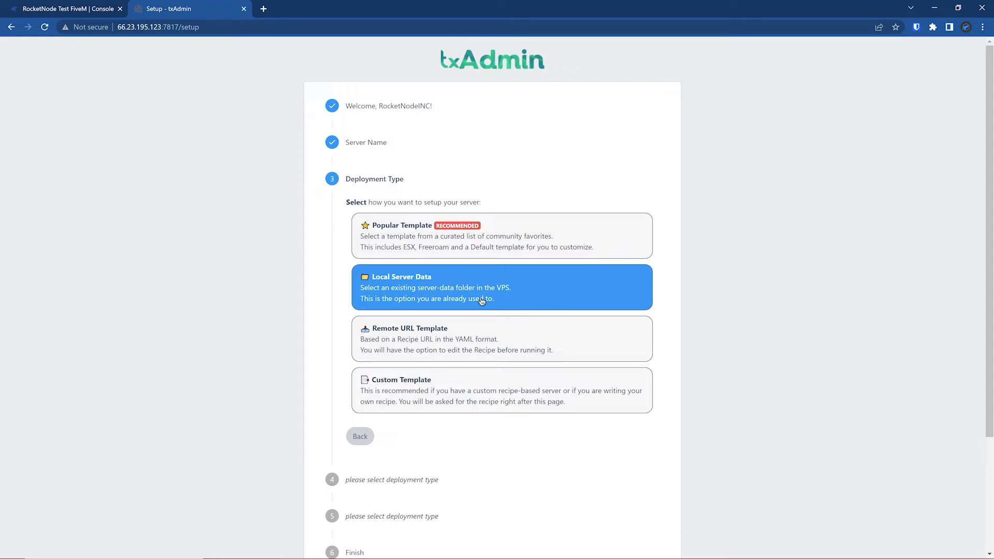
pyautogui.click(501, 286)
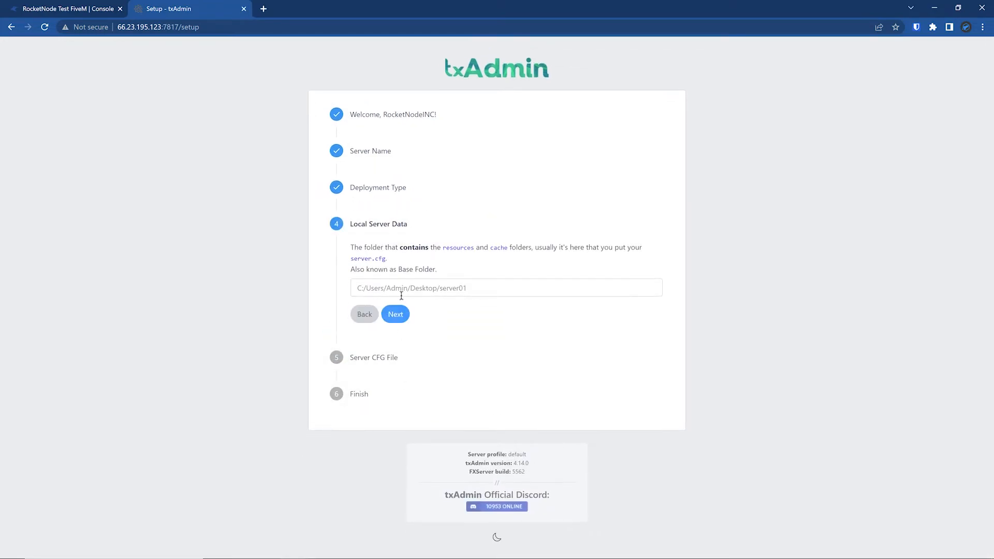
# Set the base folder to /home/container and save the detected server.cfg to finish setup.
pyautogui.click(505, 288)
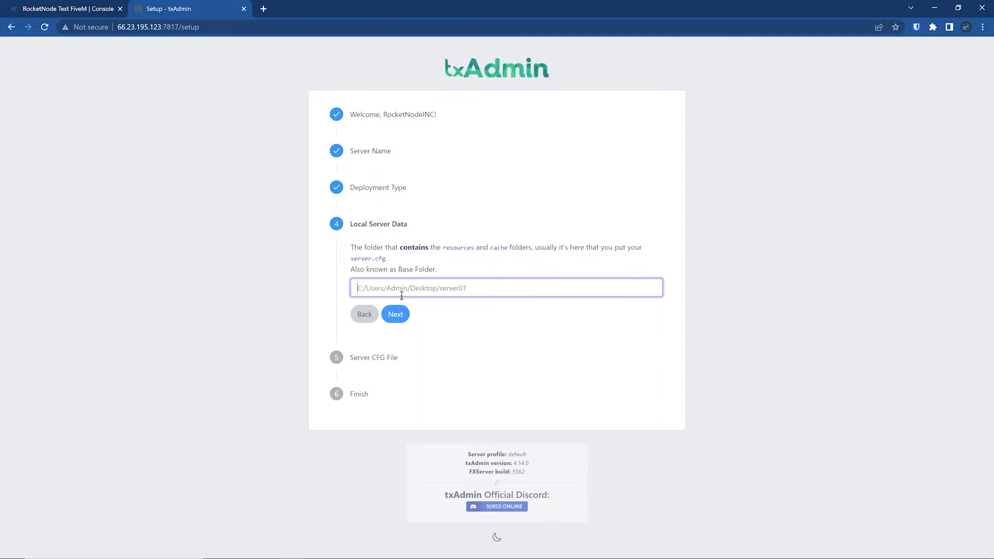
pyautogui.write('/home/container')
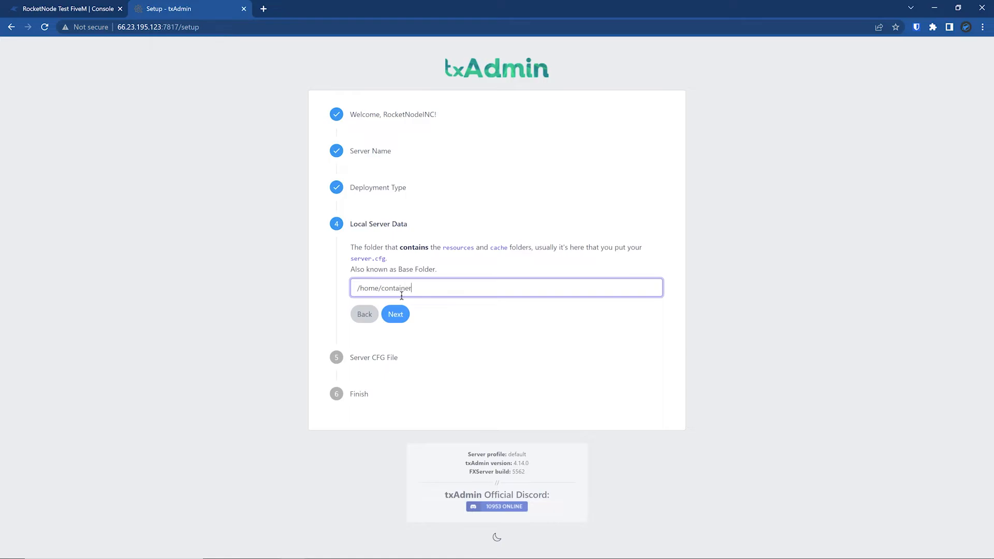
pyautogui.click(394, 313)
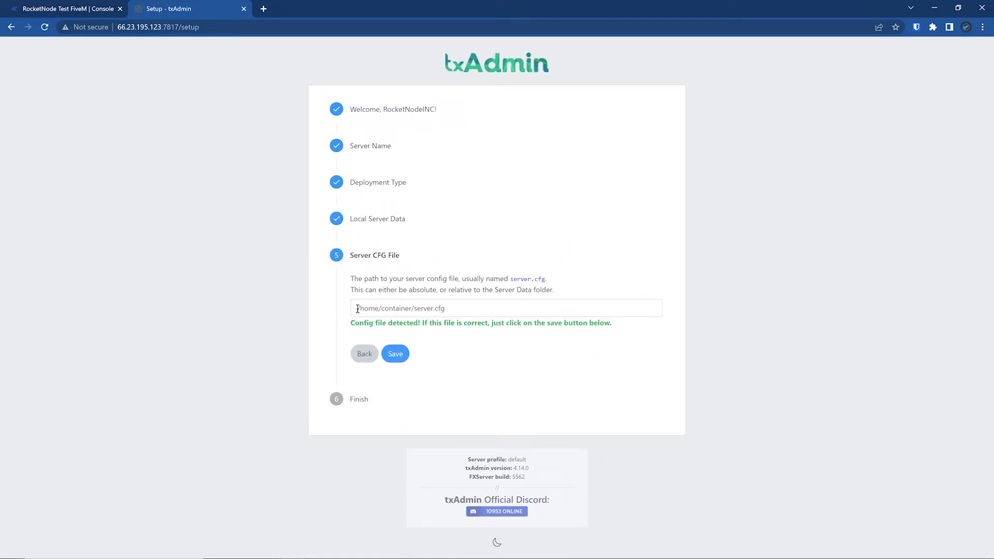
pyautogui.click(394, 354)
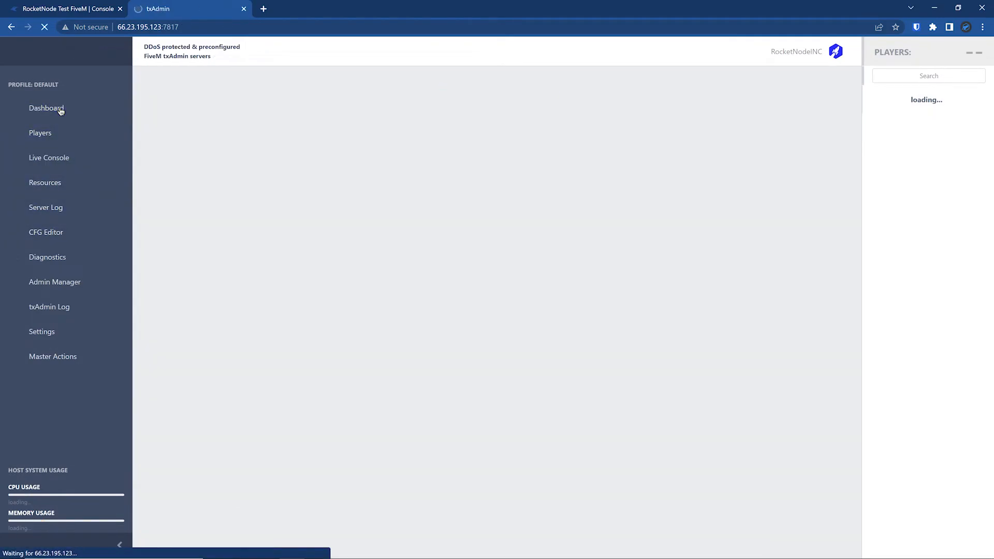
# View the txAdmin dashboard and CFG Editor, checking the server files in the hosting panel.
pyautogui.click(47, 108)
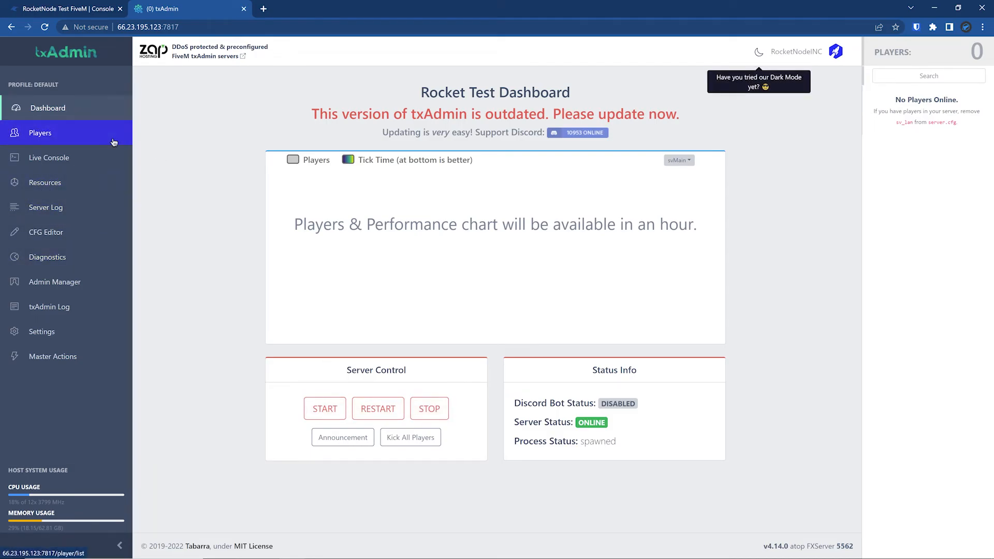
pyautogui.click(45, 232)
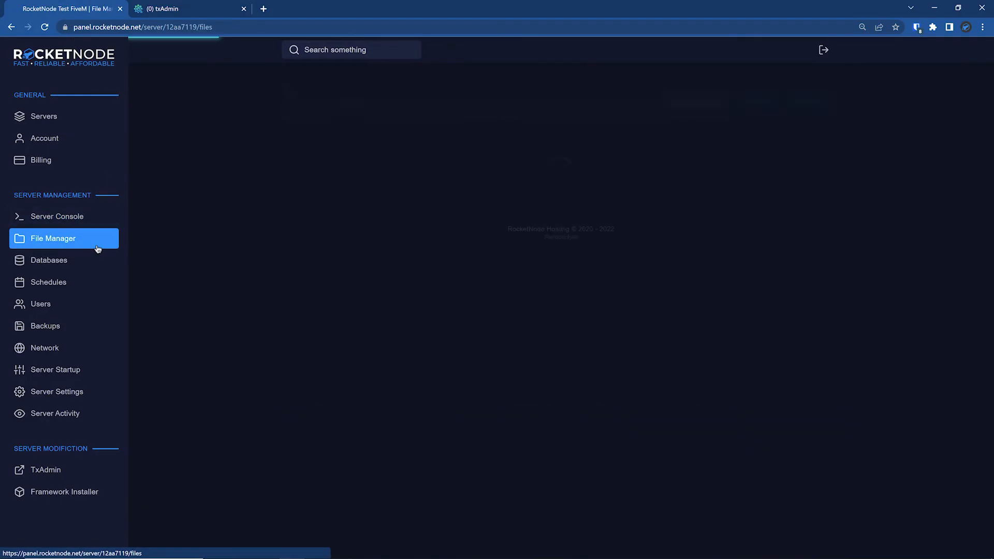
pyautogui.click(184, 8)
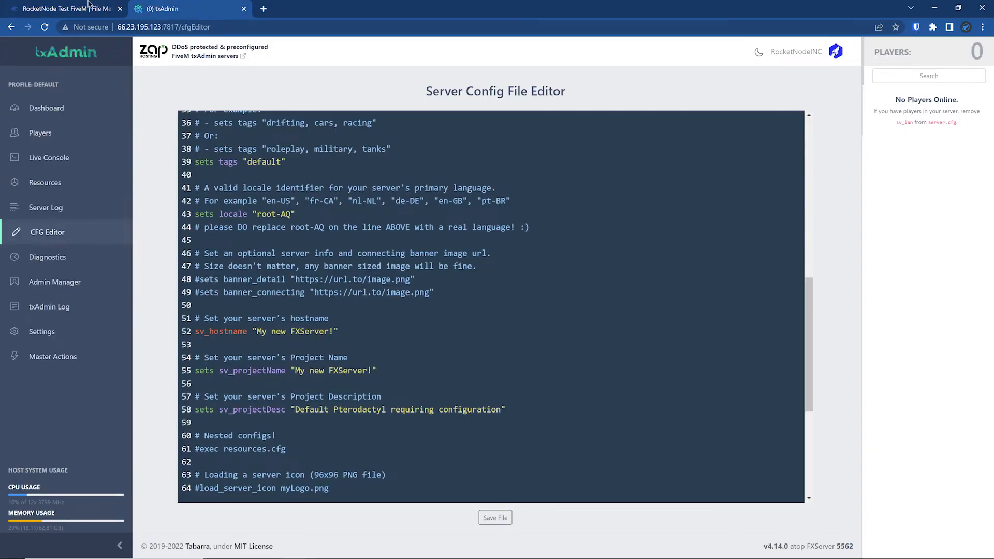
pyautogui.click(63, 8)
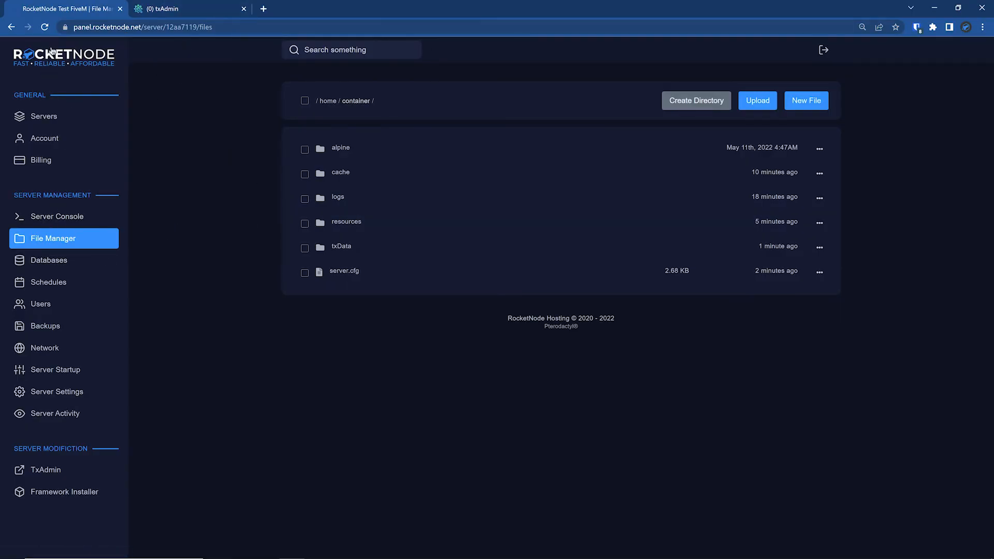
pyautogui.click(185, 8)
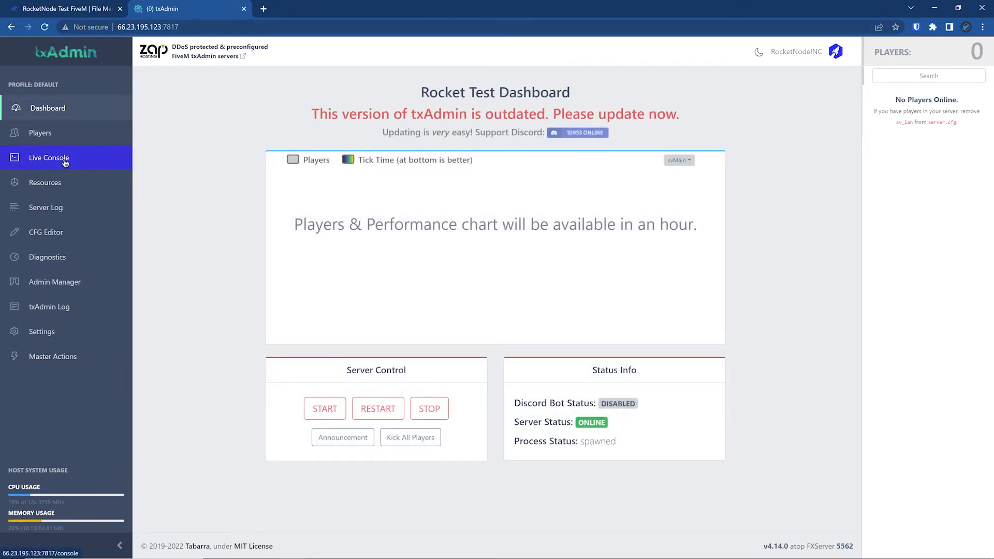
# Bring up the Rocket Test live console showing startup and Nucleus authentication.
pyautogui.click(49, 158)
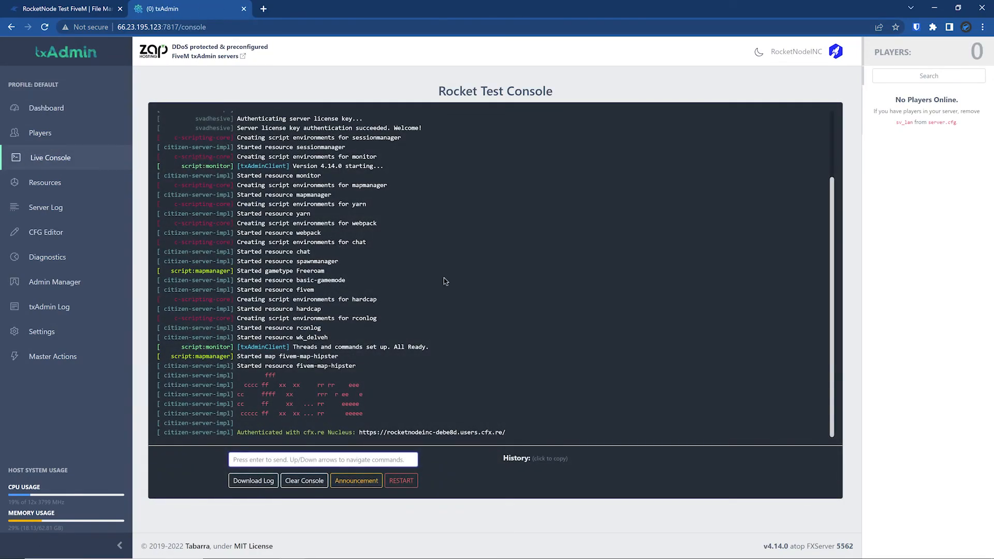